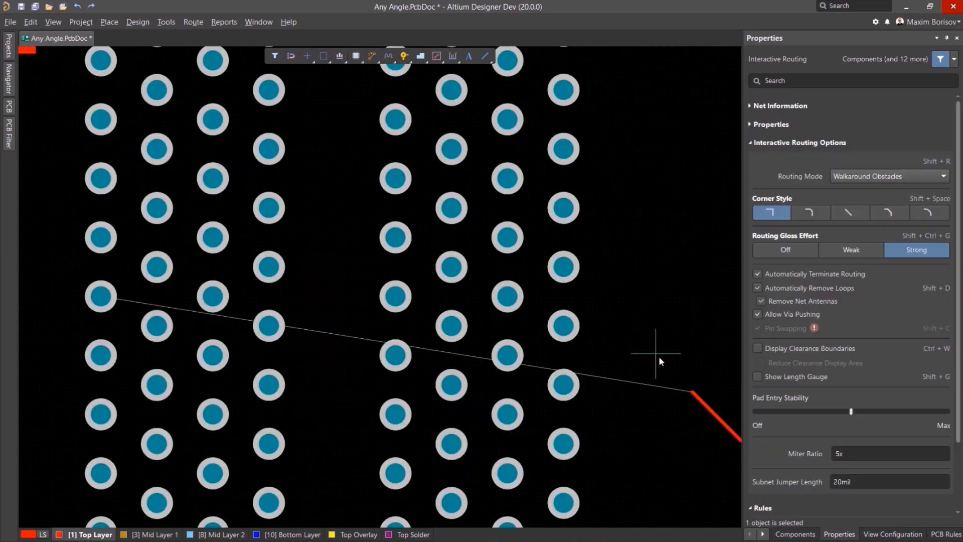
Search the Library Manager for TM1637 and view the installed TM1637 library's More info page
left_click(849, 211)
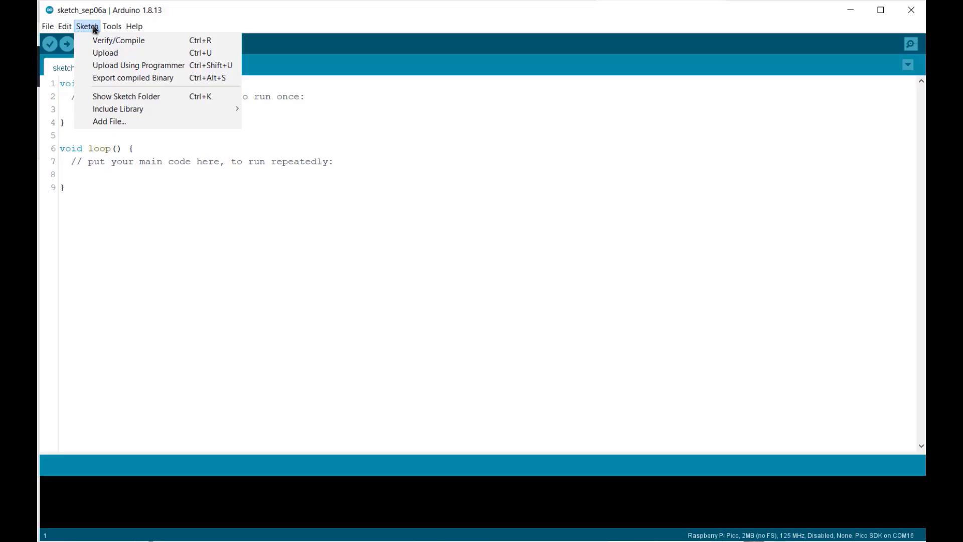
mouse_move(117, 109)
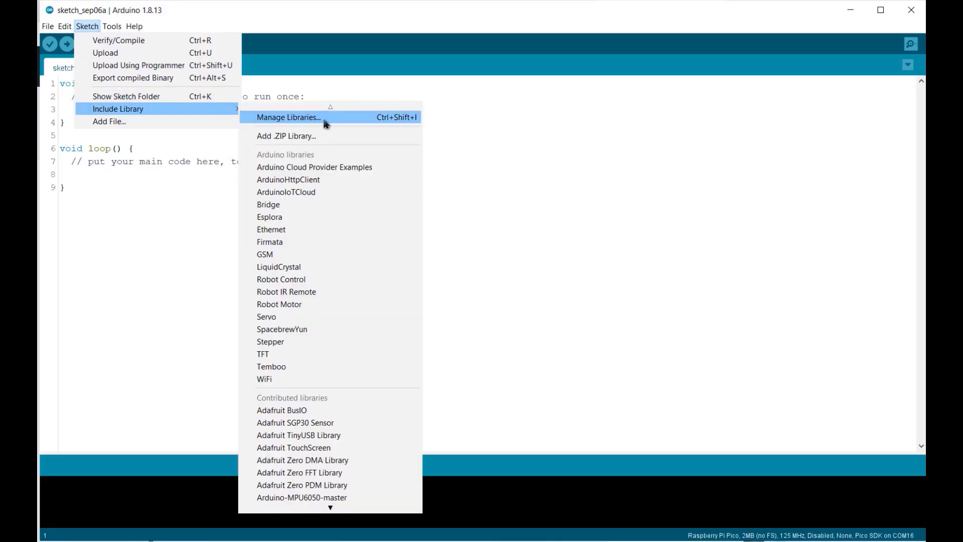
left_click(288, 118)
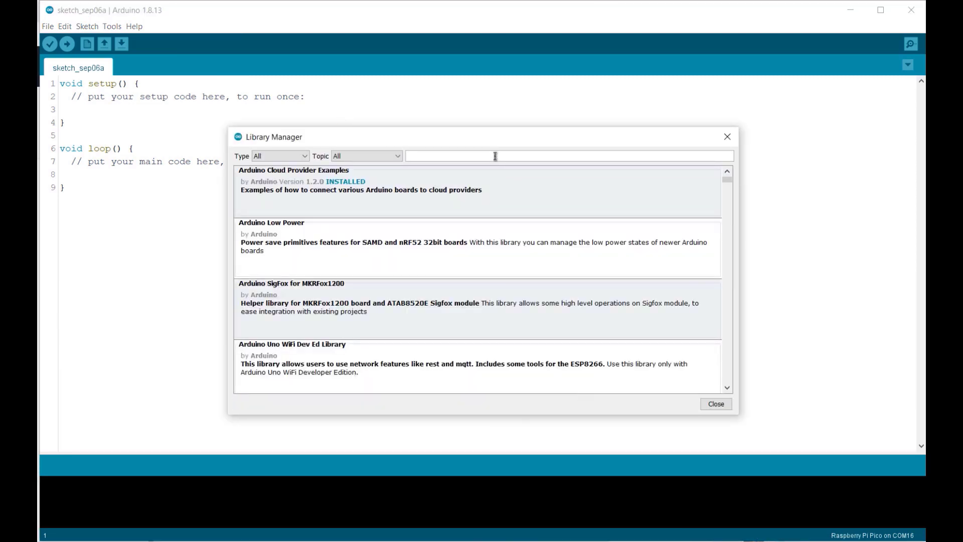
type("TM1637")
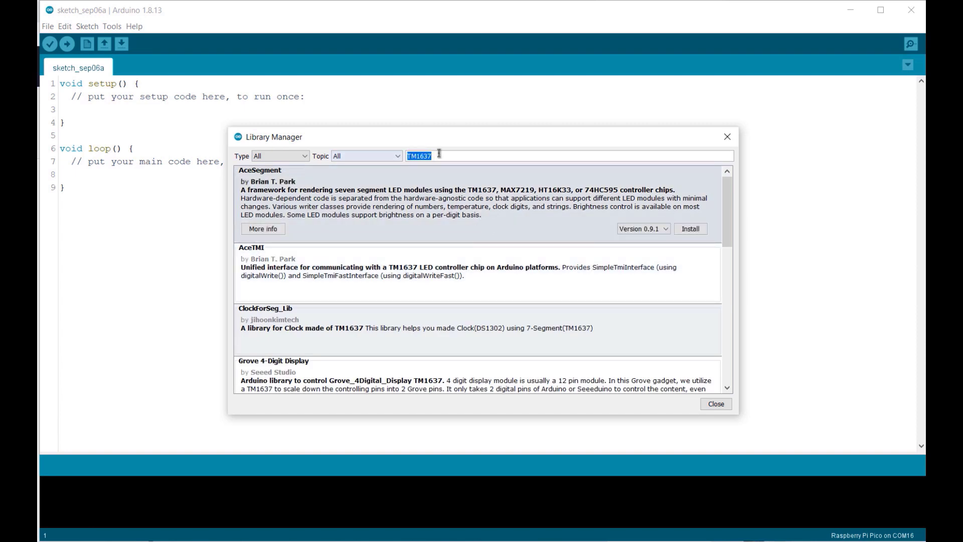
scroll("down", 3)
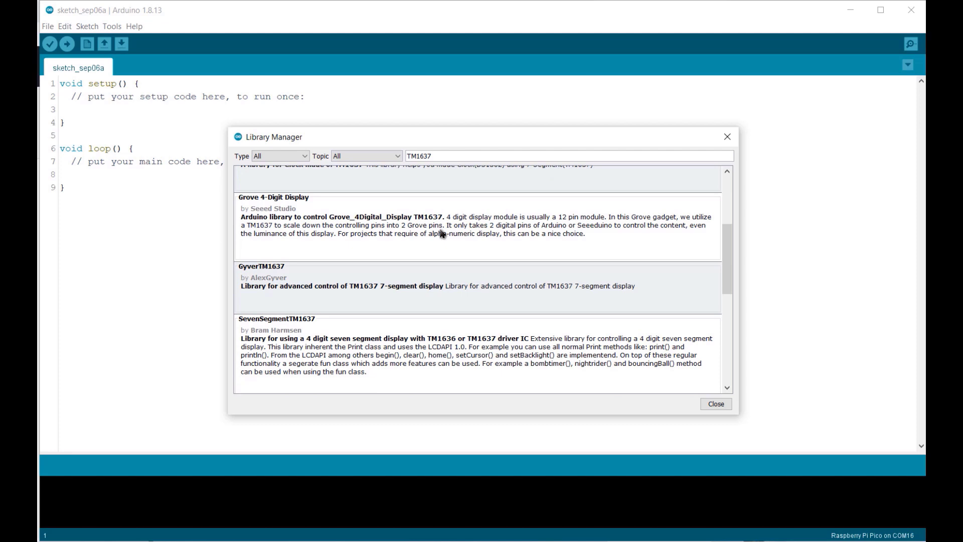
scroll("down", 3)
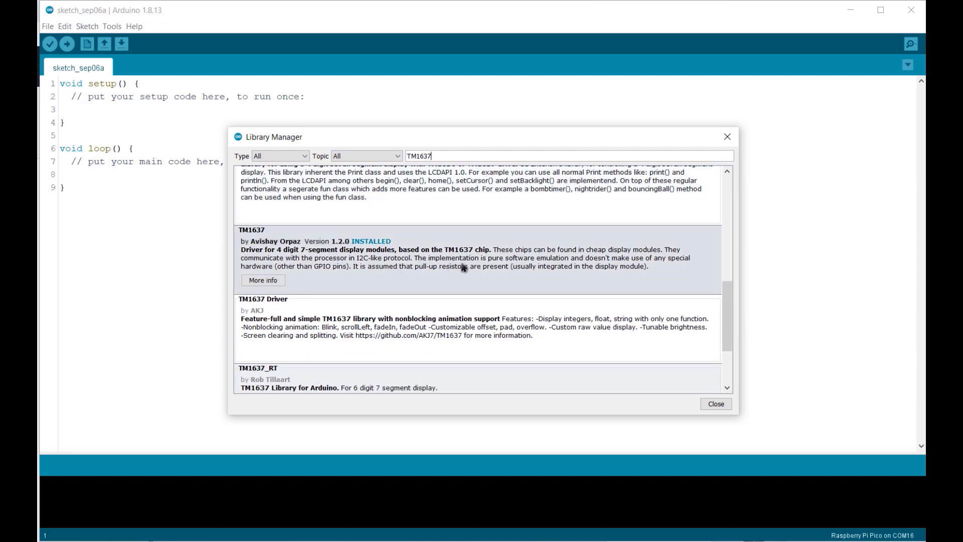
left_click(263, 280)
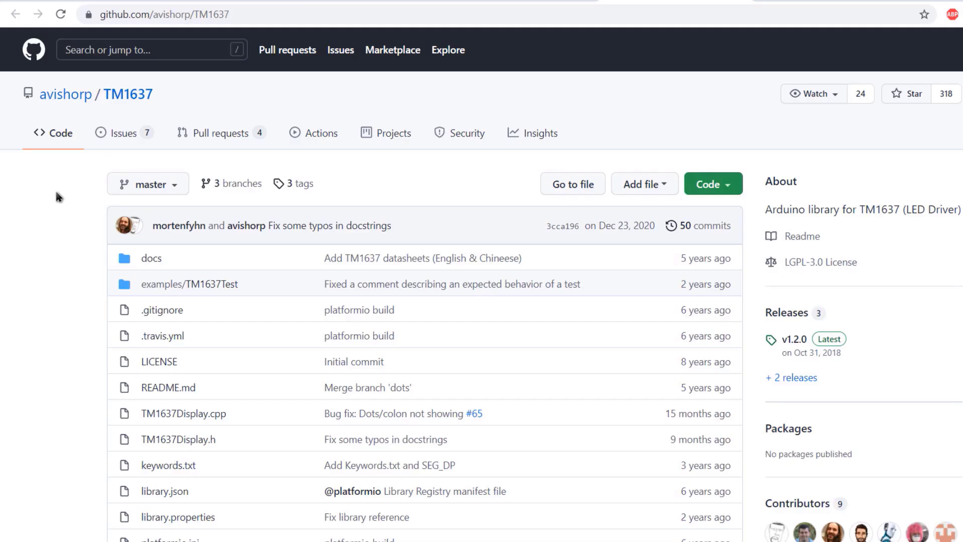
Select the TM1637 GitHub URL and read through the file list and README down to Usage
left_click(163, 14)
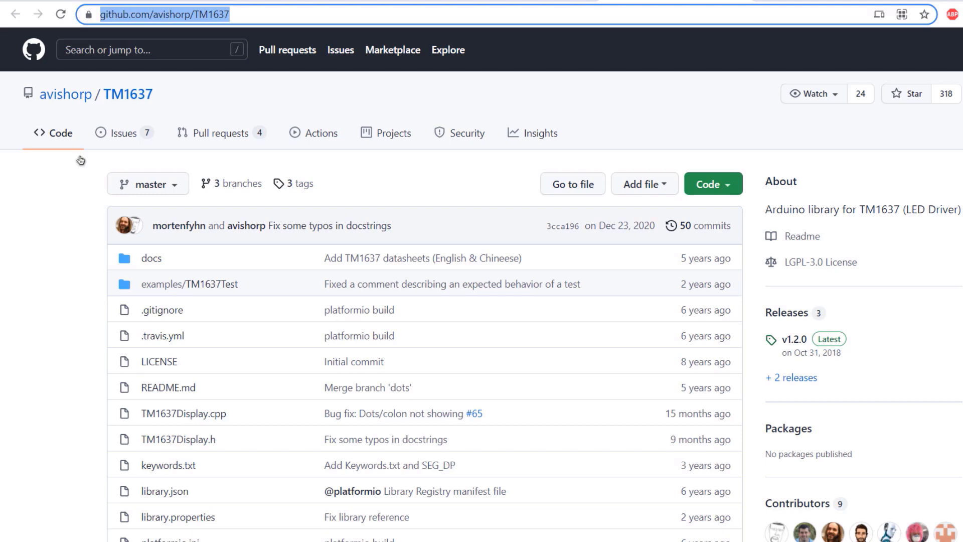
scroll("down", 3)
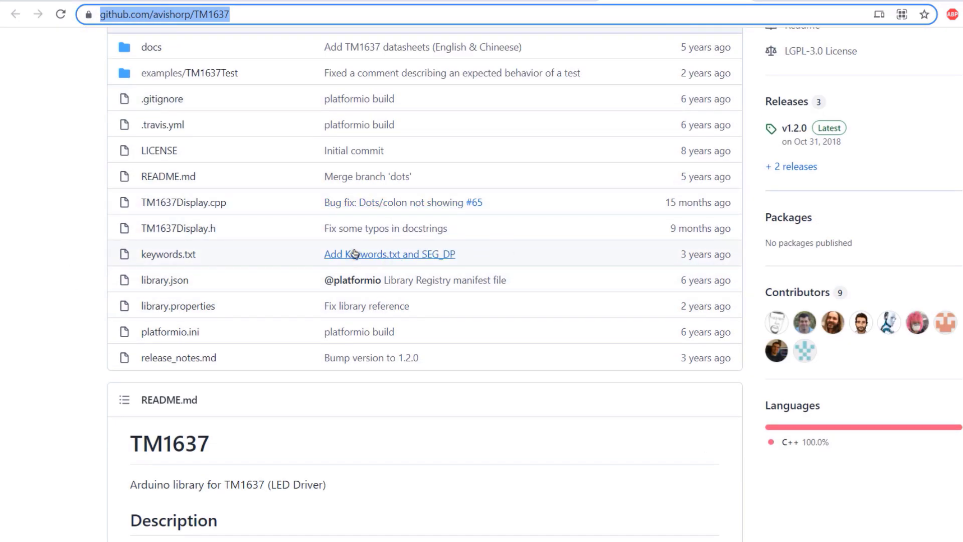
mouse_move(375, 240)
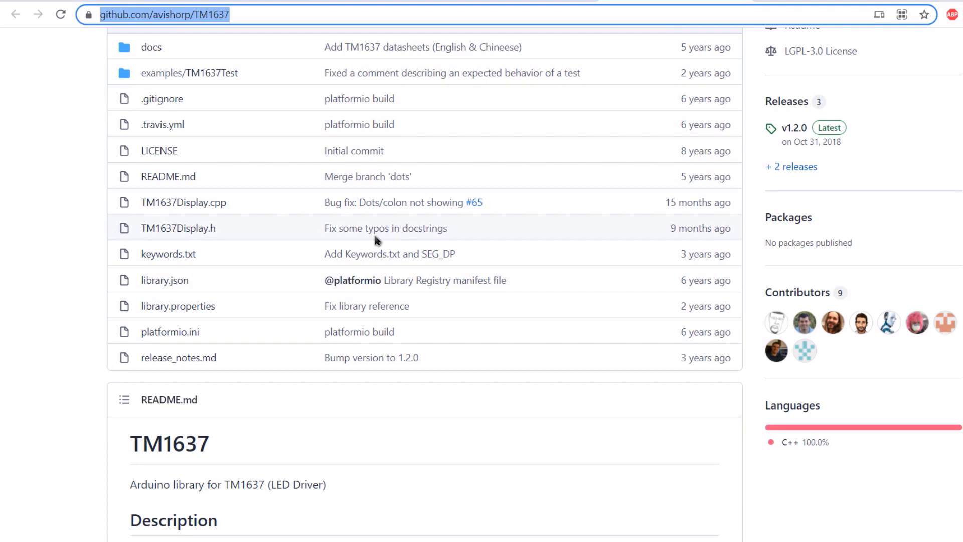
scroll("down", 3)
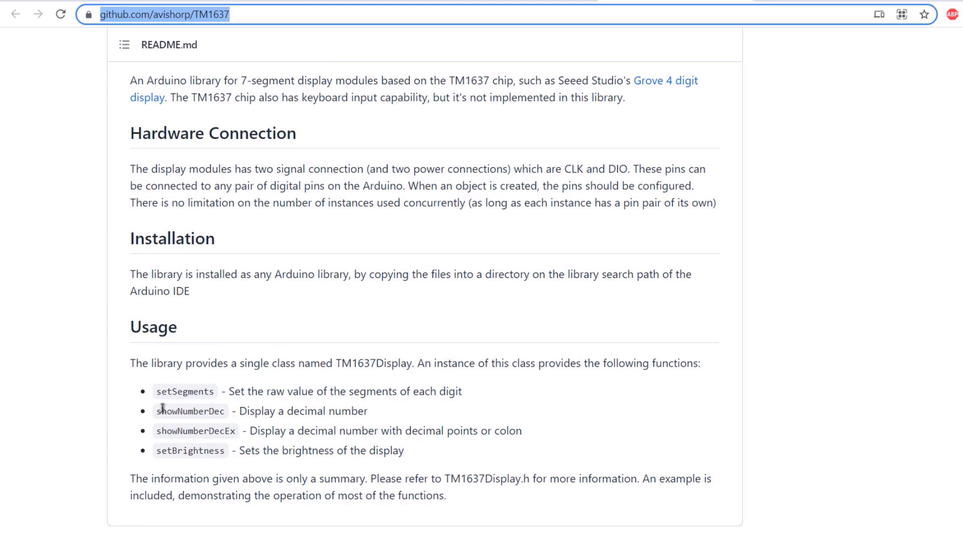
left_click_drag(163, 390, 391, 478)
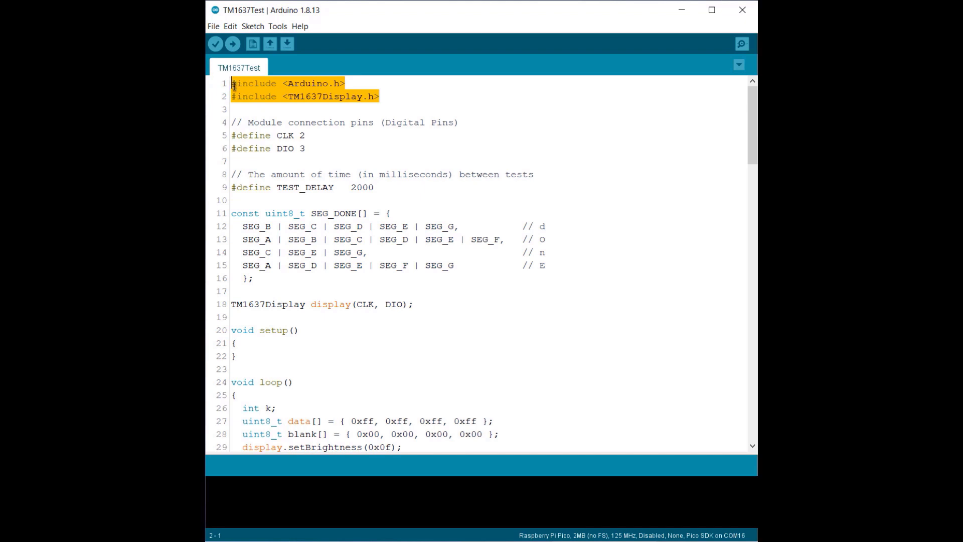
left_click(310, 148)
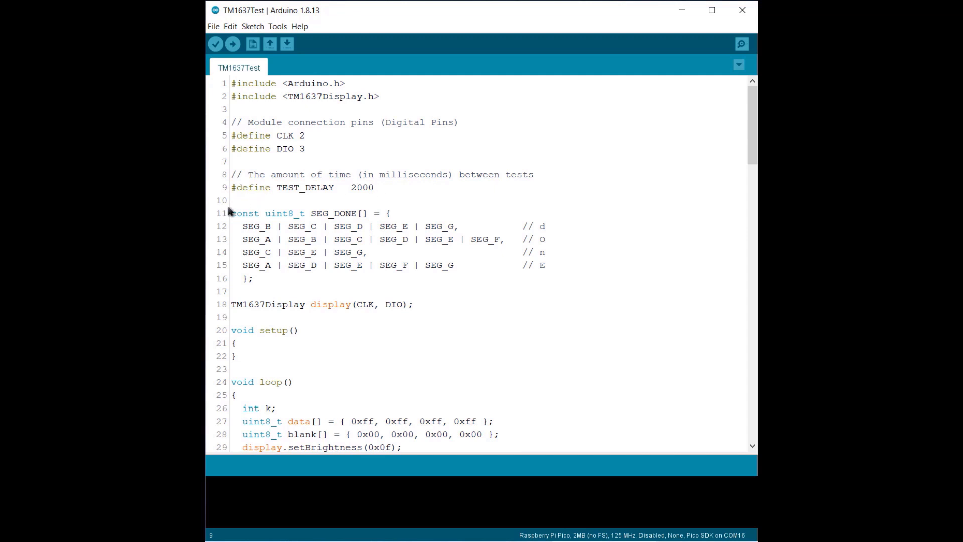
left_click_drag(232, 214, 292, 239)
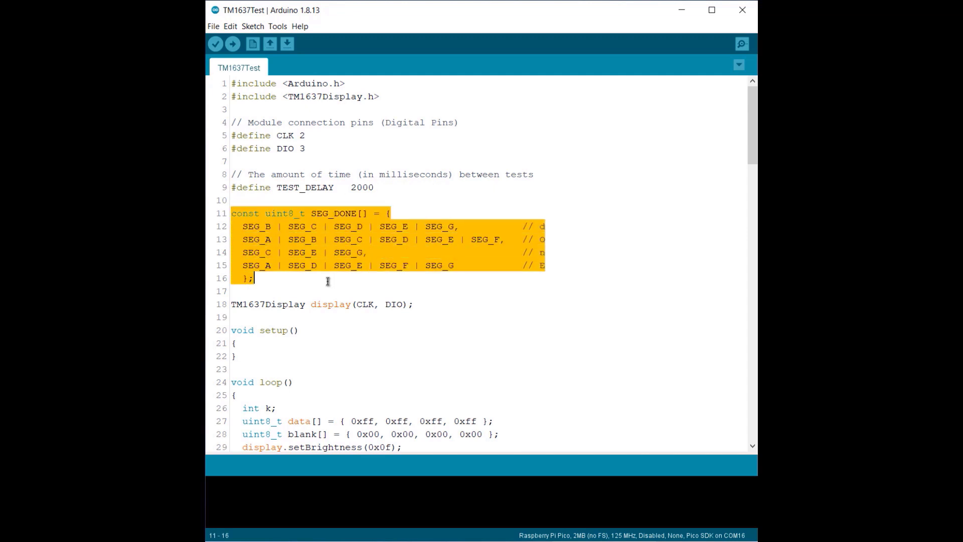
mouse_move(414, 240)
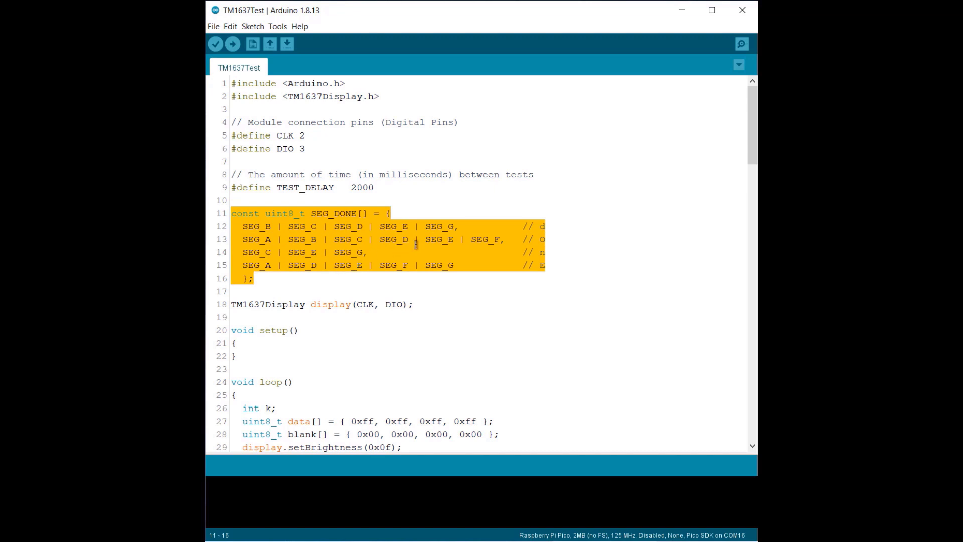
left_click(432, 239)
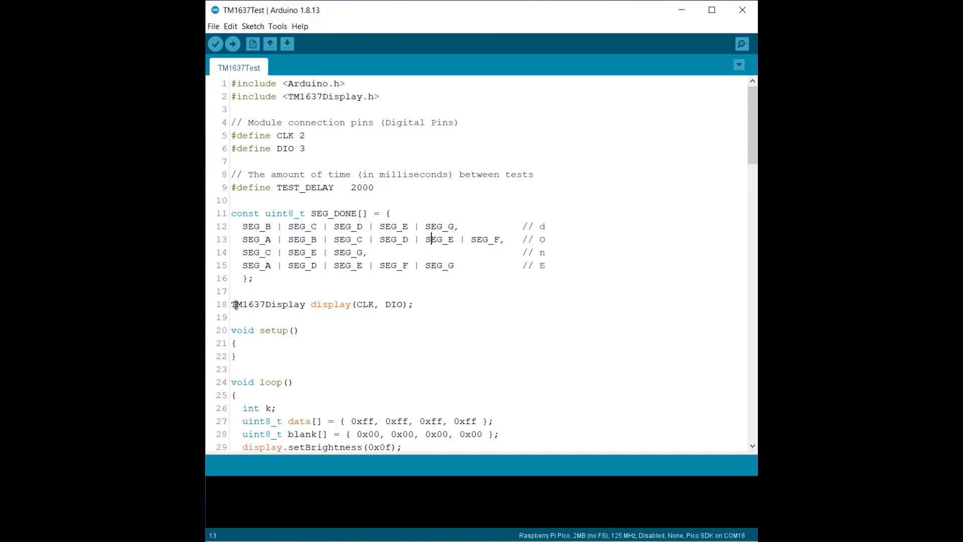
double_click(268, 304)
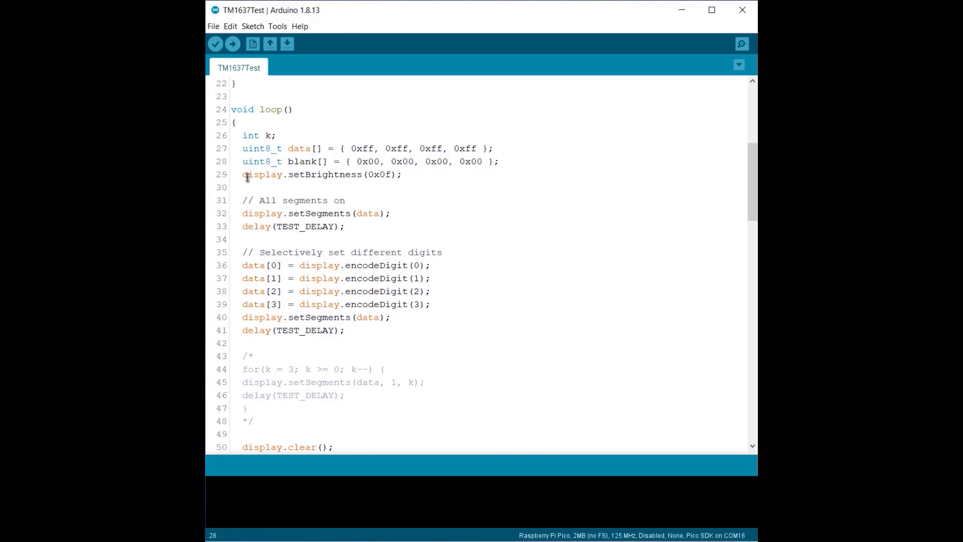
triple_click(321, 174)
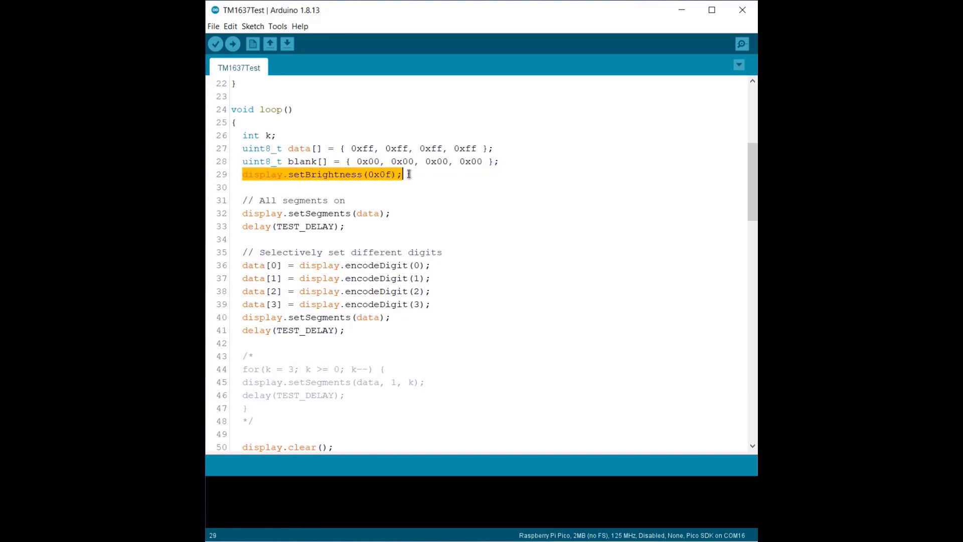
scroll("down", 3)
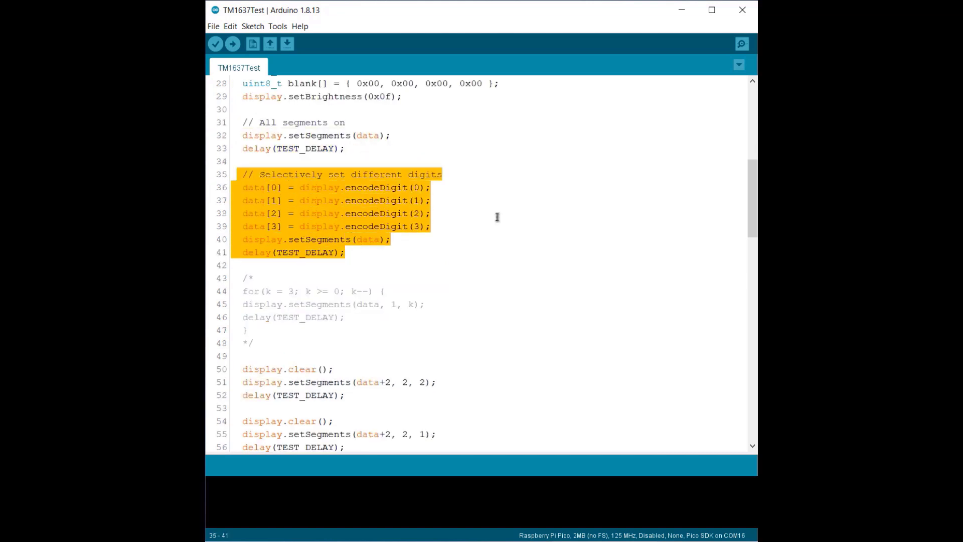
scroll("down", 3)
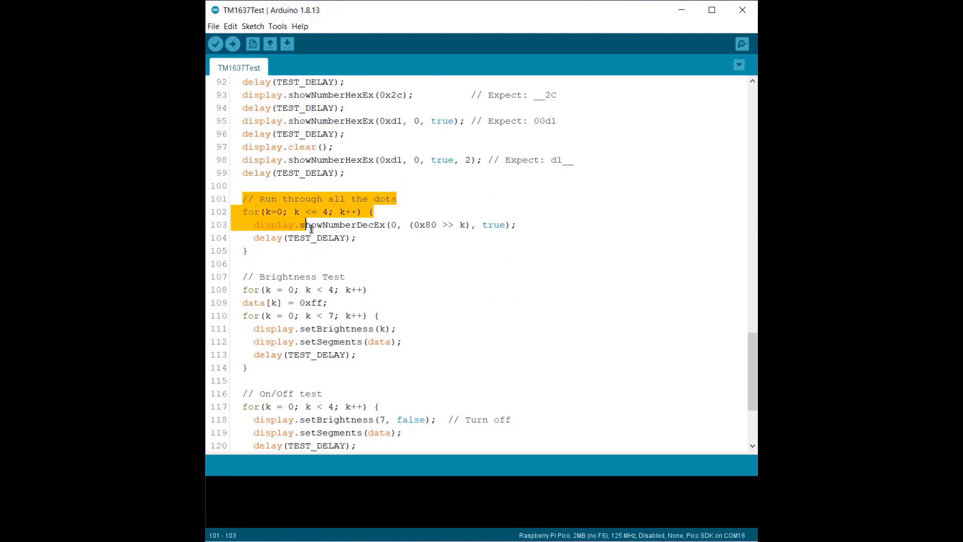
scroll("down", 3)
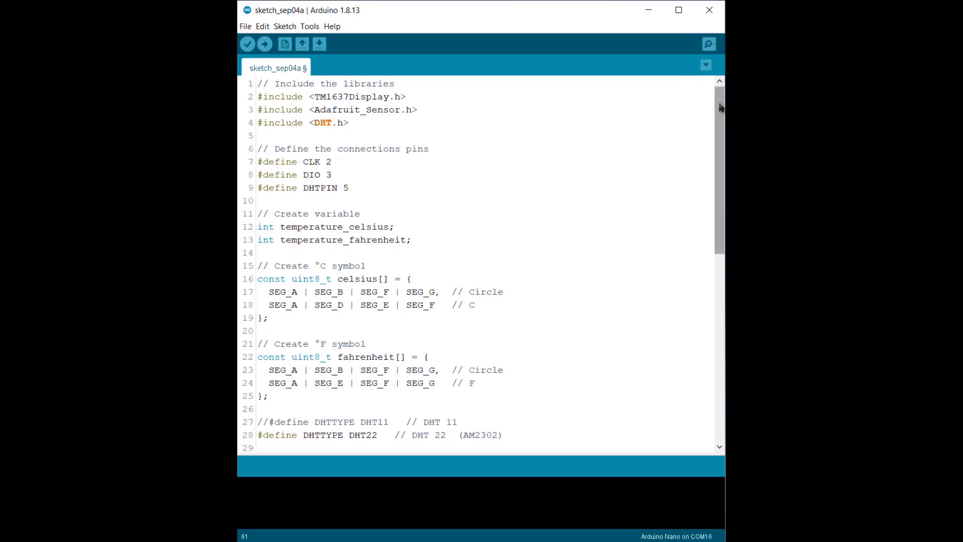
scroll("down", 3)
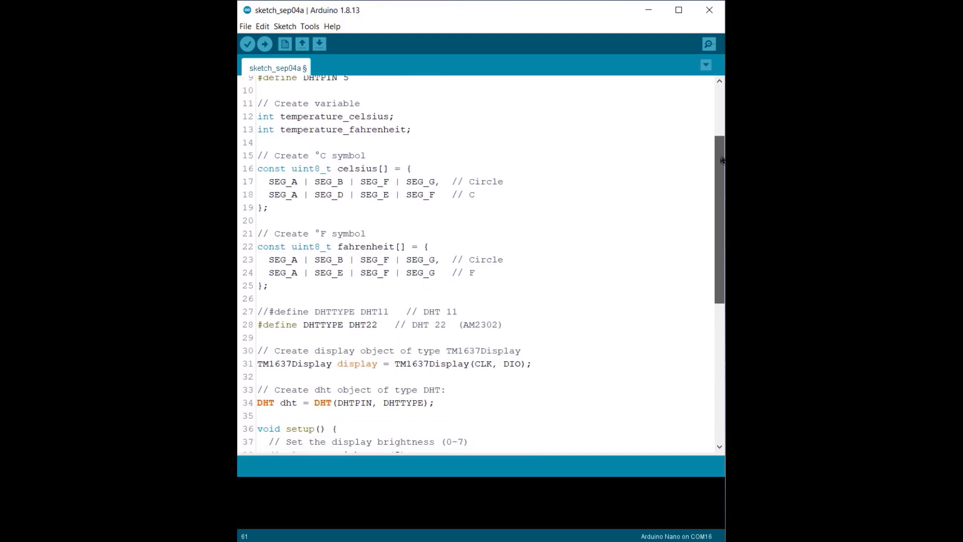
scroll("down", 3)
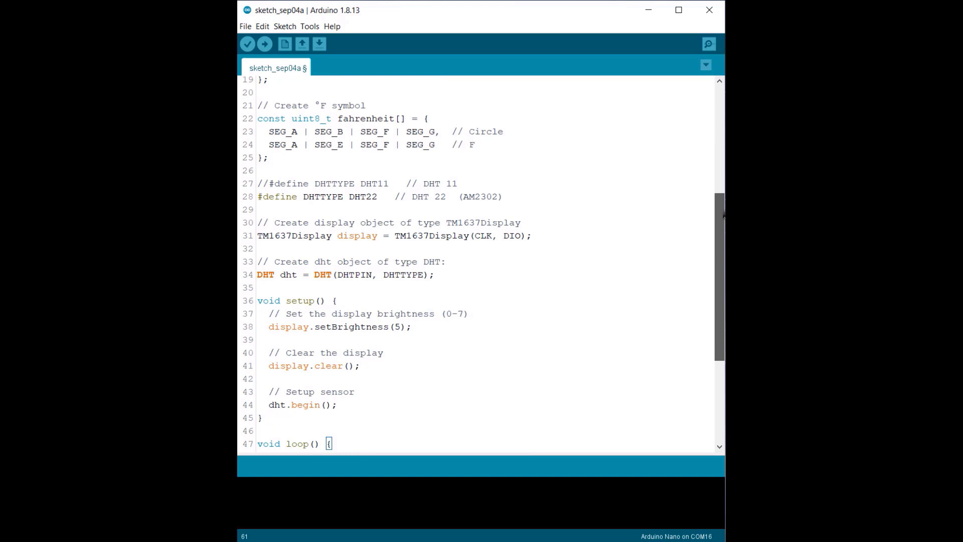
scroll("down", 3)
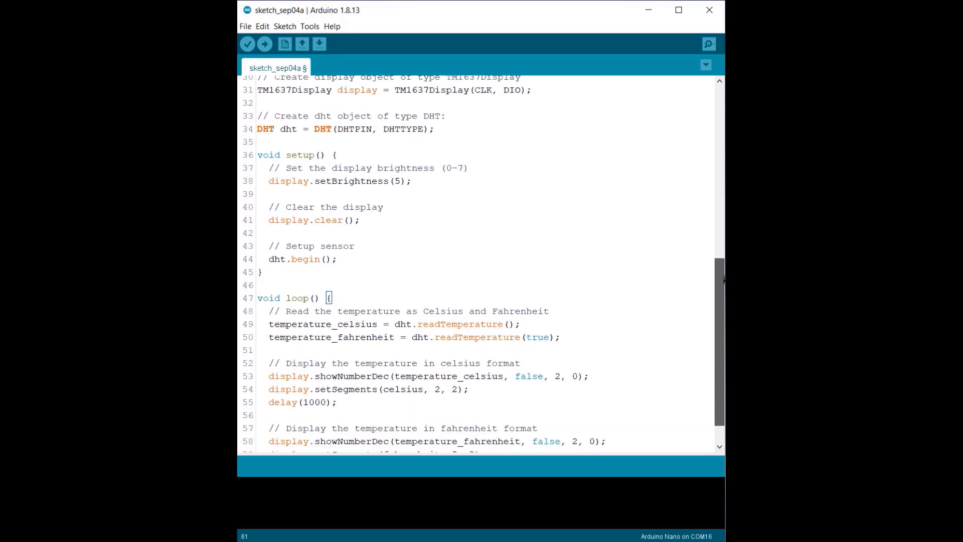
scroll("down", 3)
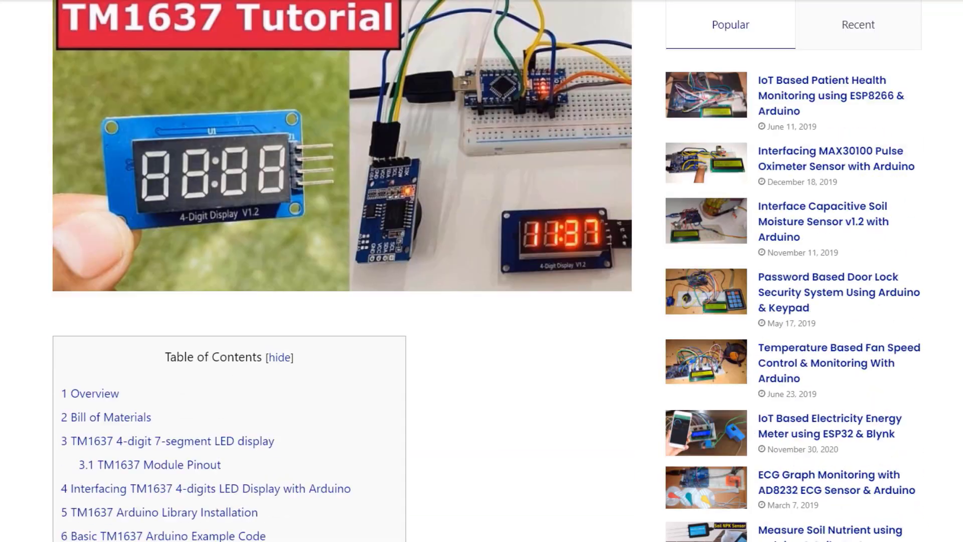
scroll("down", 3)
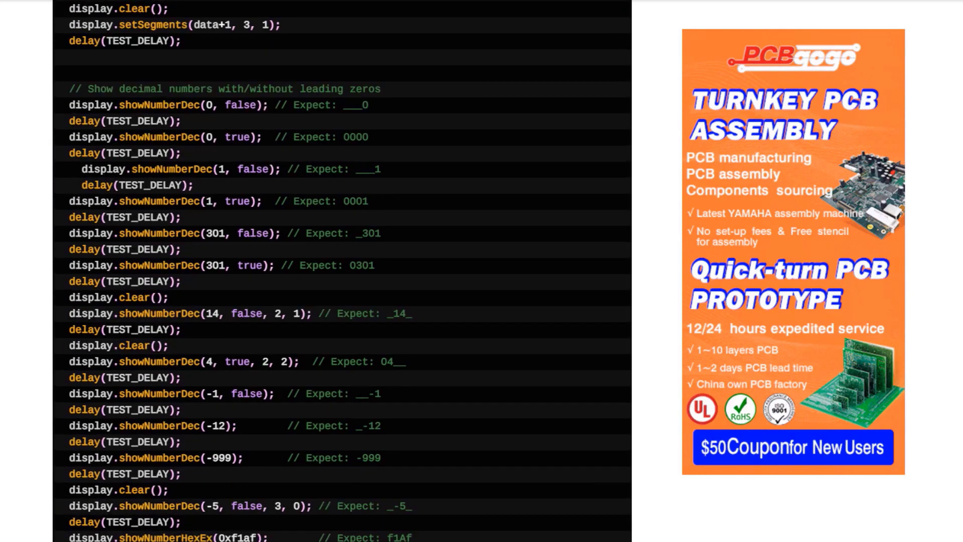
scroll("up", 3)
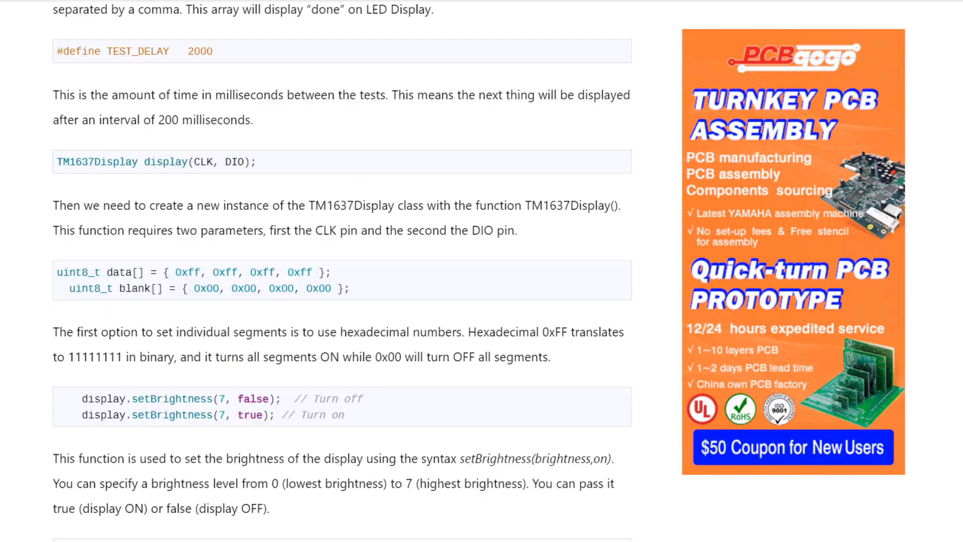
scroll("down", 3)
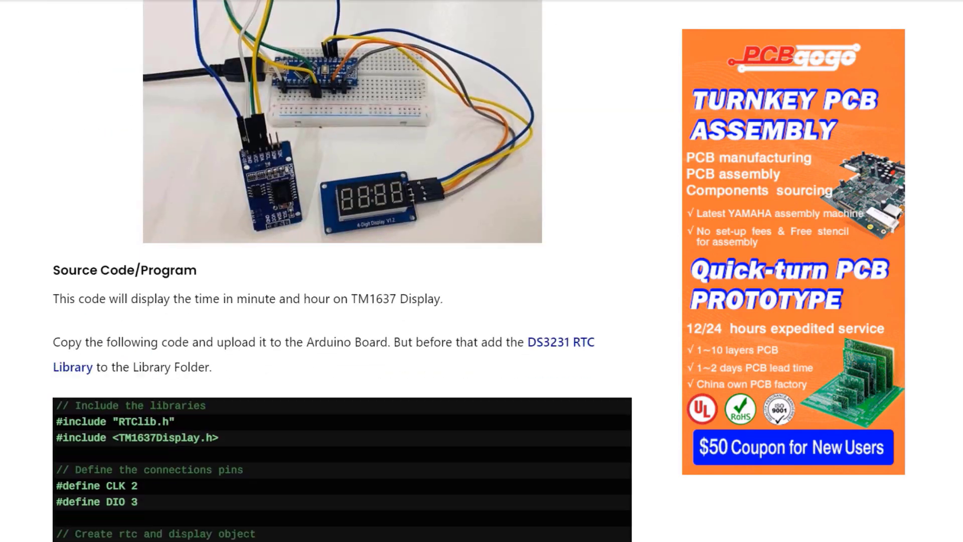